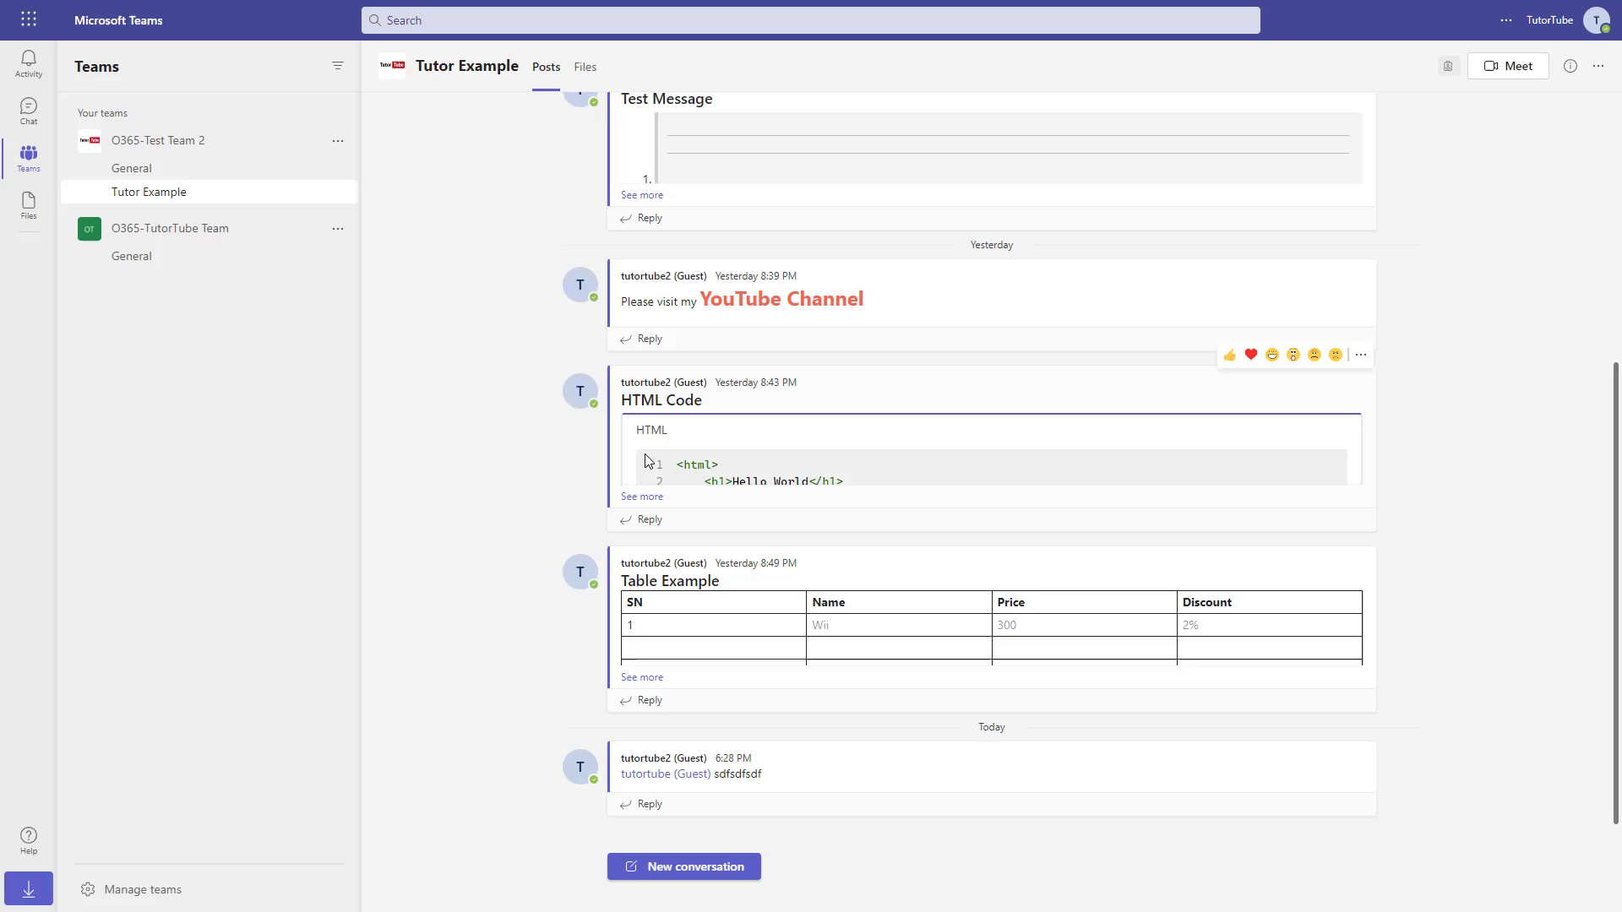
{"action": "mouse_move", "coordinate": [1259, 592]}
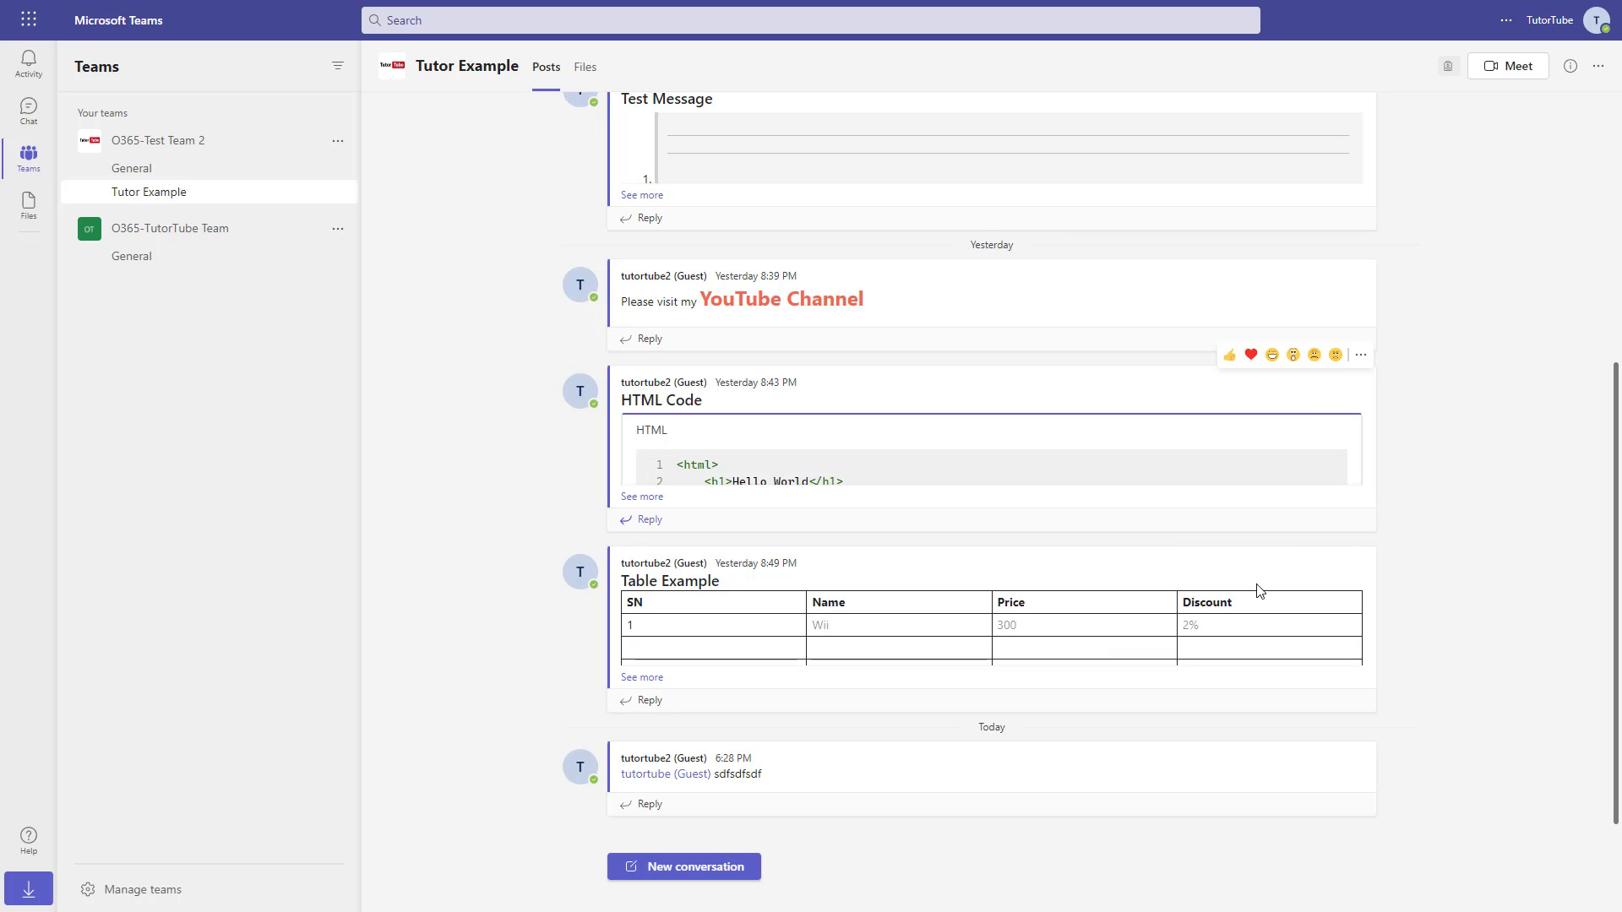
{"action": "mouse_move", "coordinate": [892, 612]}
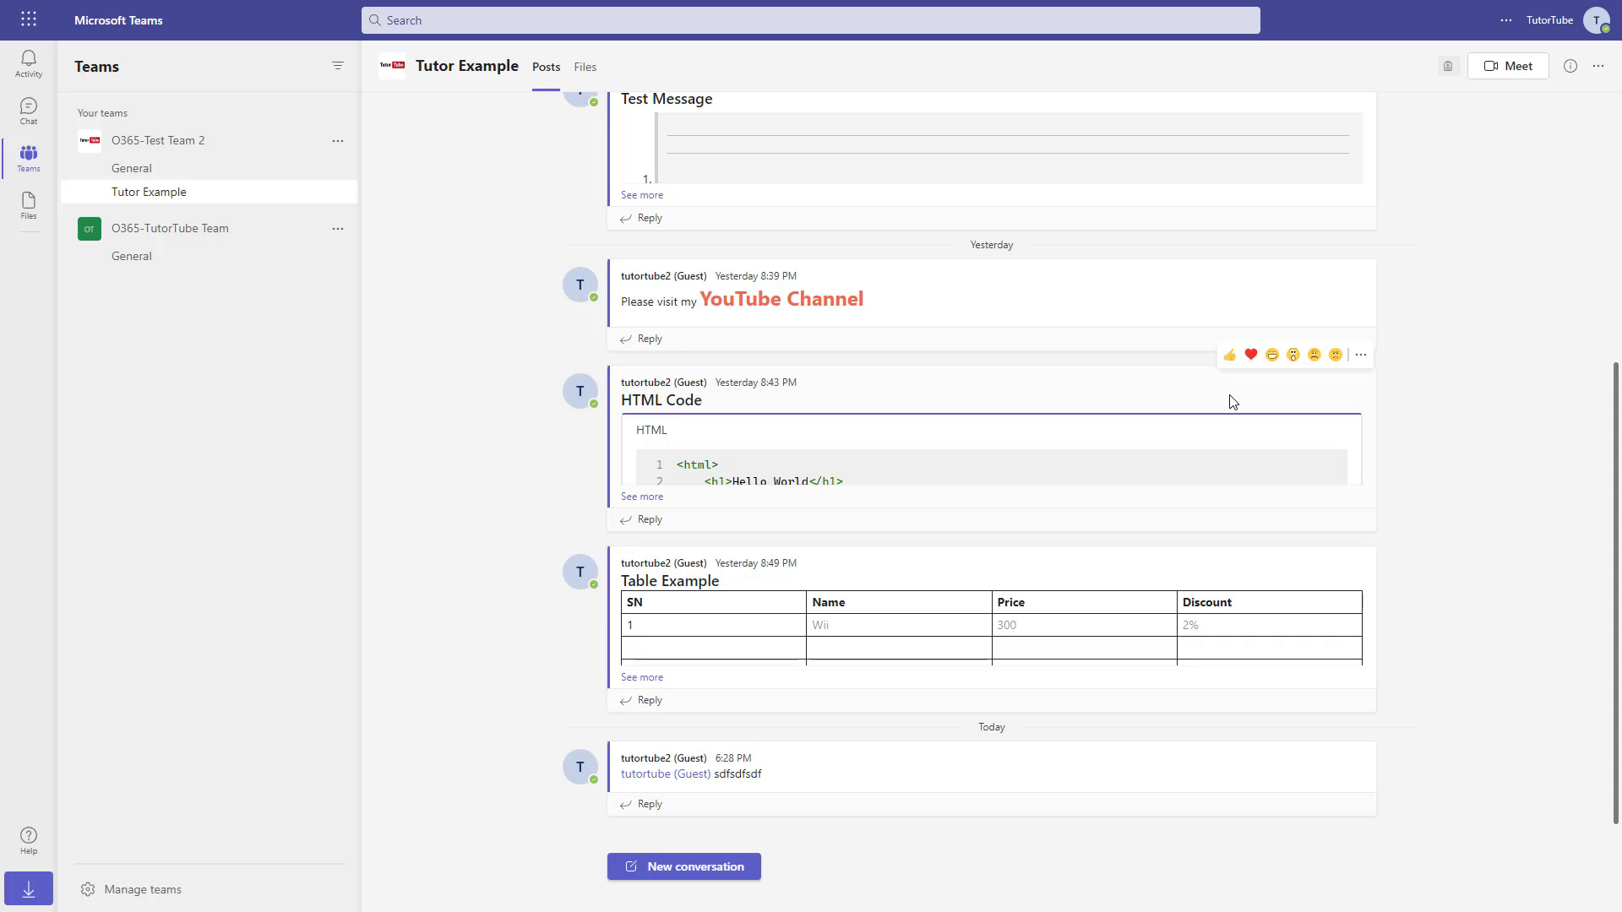
{"action": "mouse_move", "coordinate": [1359, 378]}
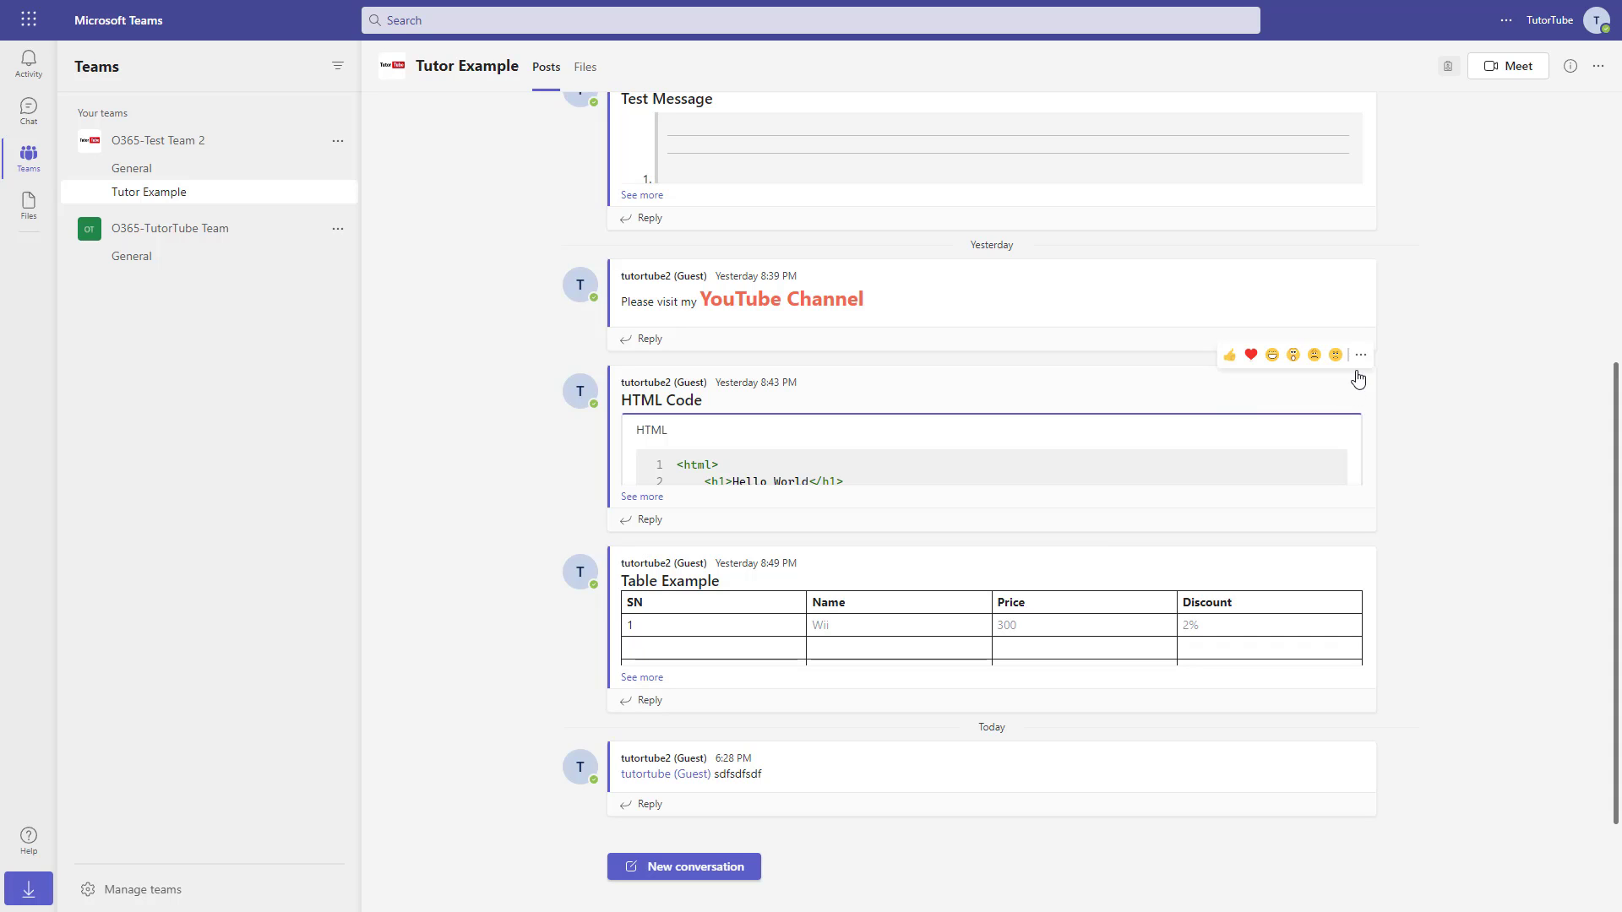
Delete the HTML Code post via its More options menu
{"action": "left_click", "coordinate": [1360, 355]}
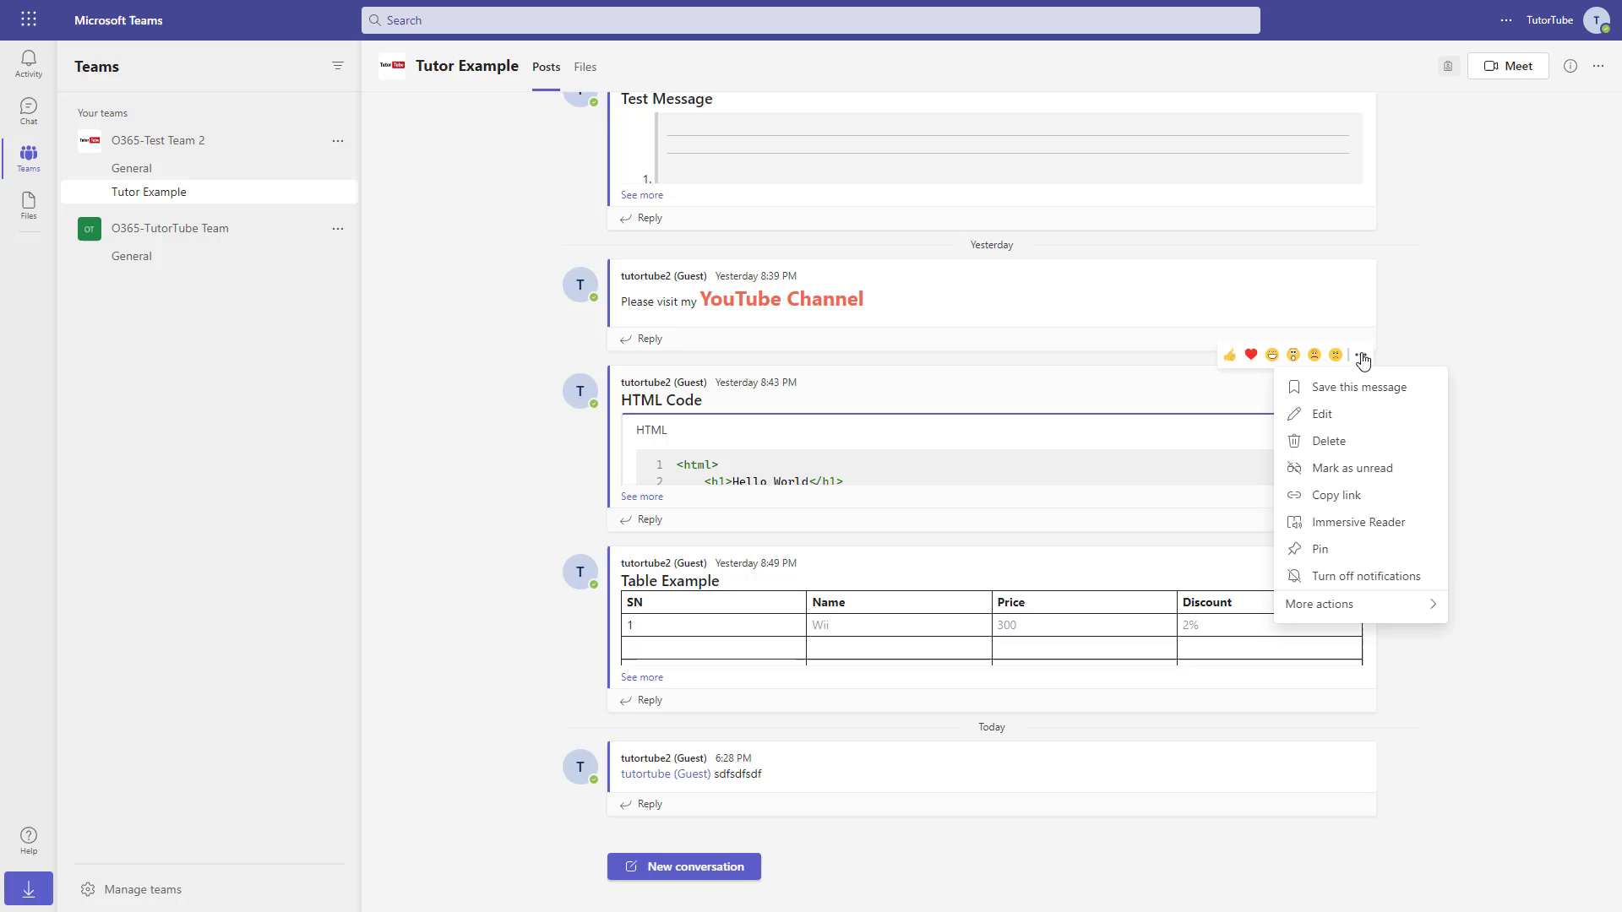
{"action": "mouse_move", "coordinate": [1316, 442]}
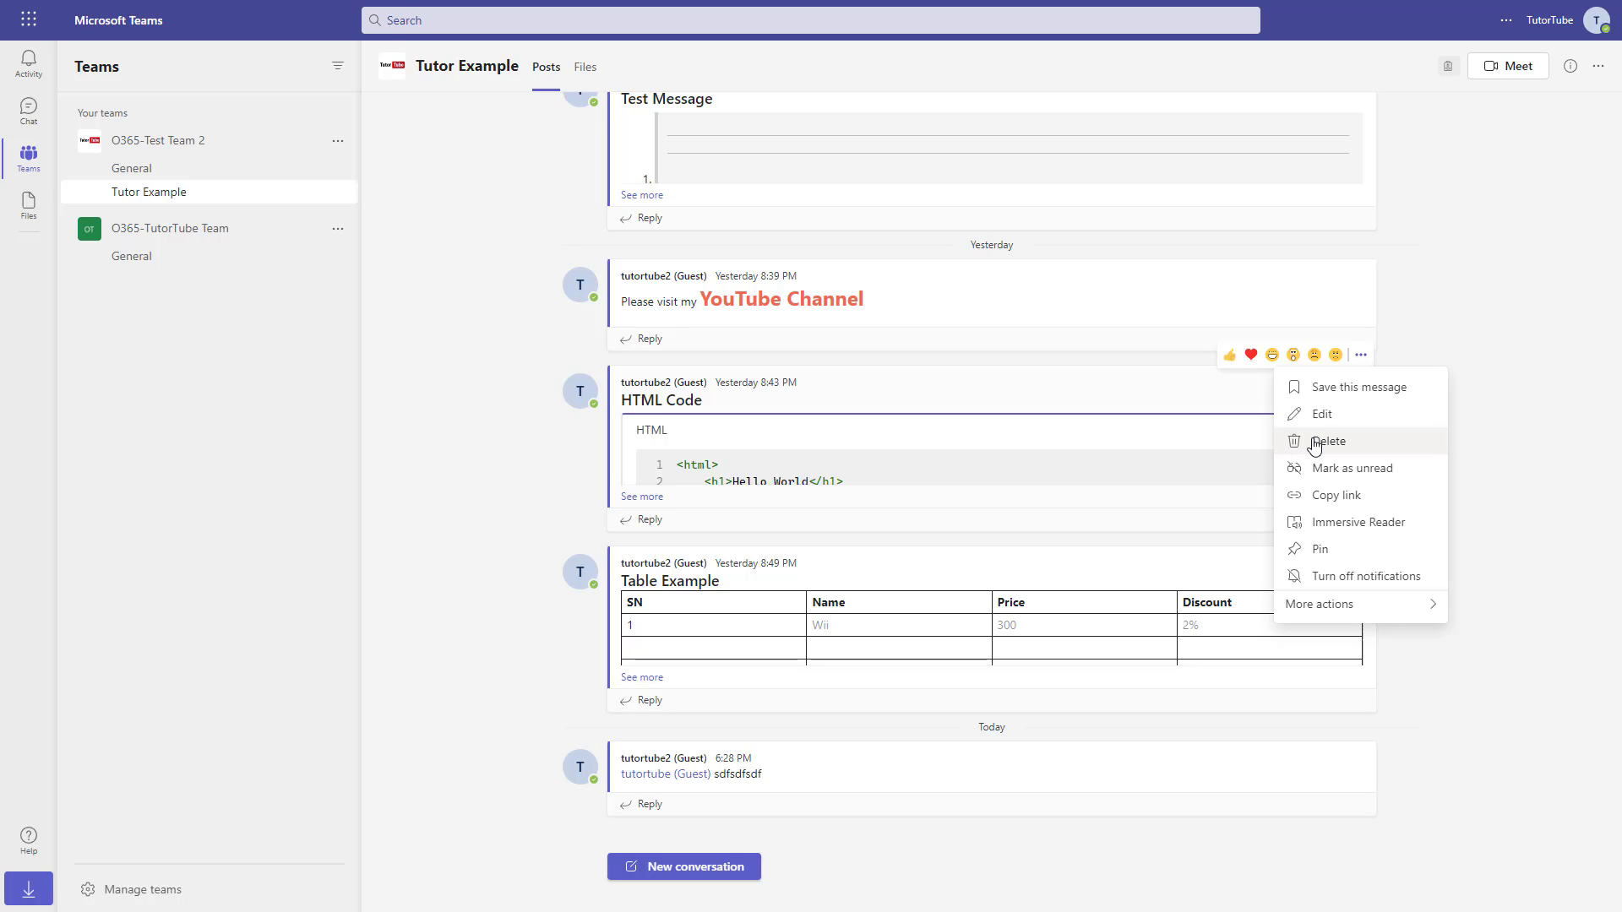
{"action": "left_click", "coordinate": [1325, 441]}
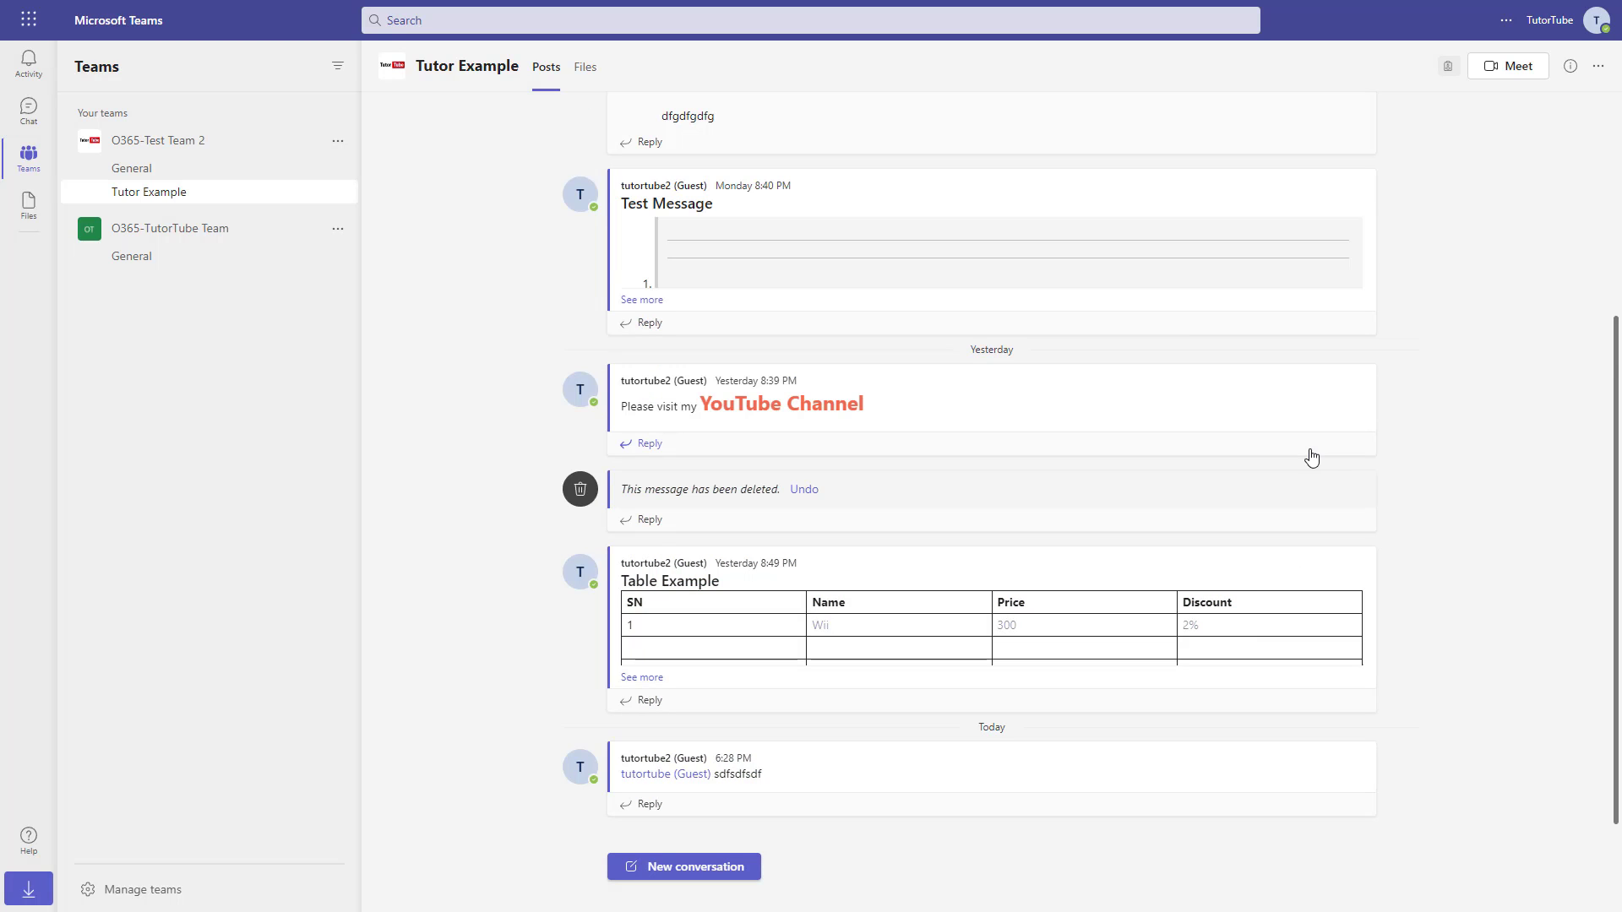
{"action": "mouse_move", "coordinate": [639, 493]}
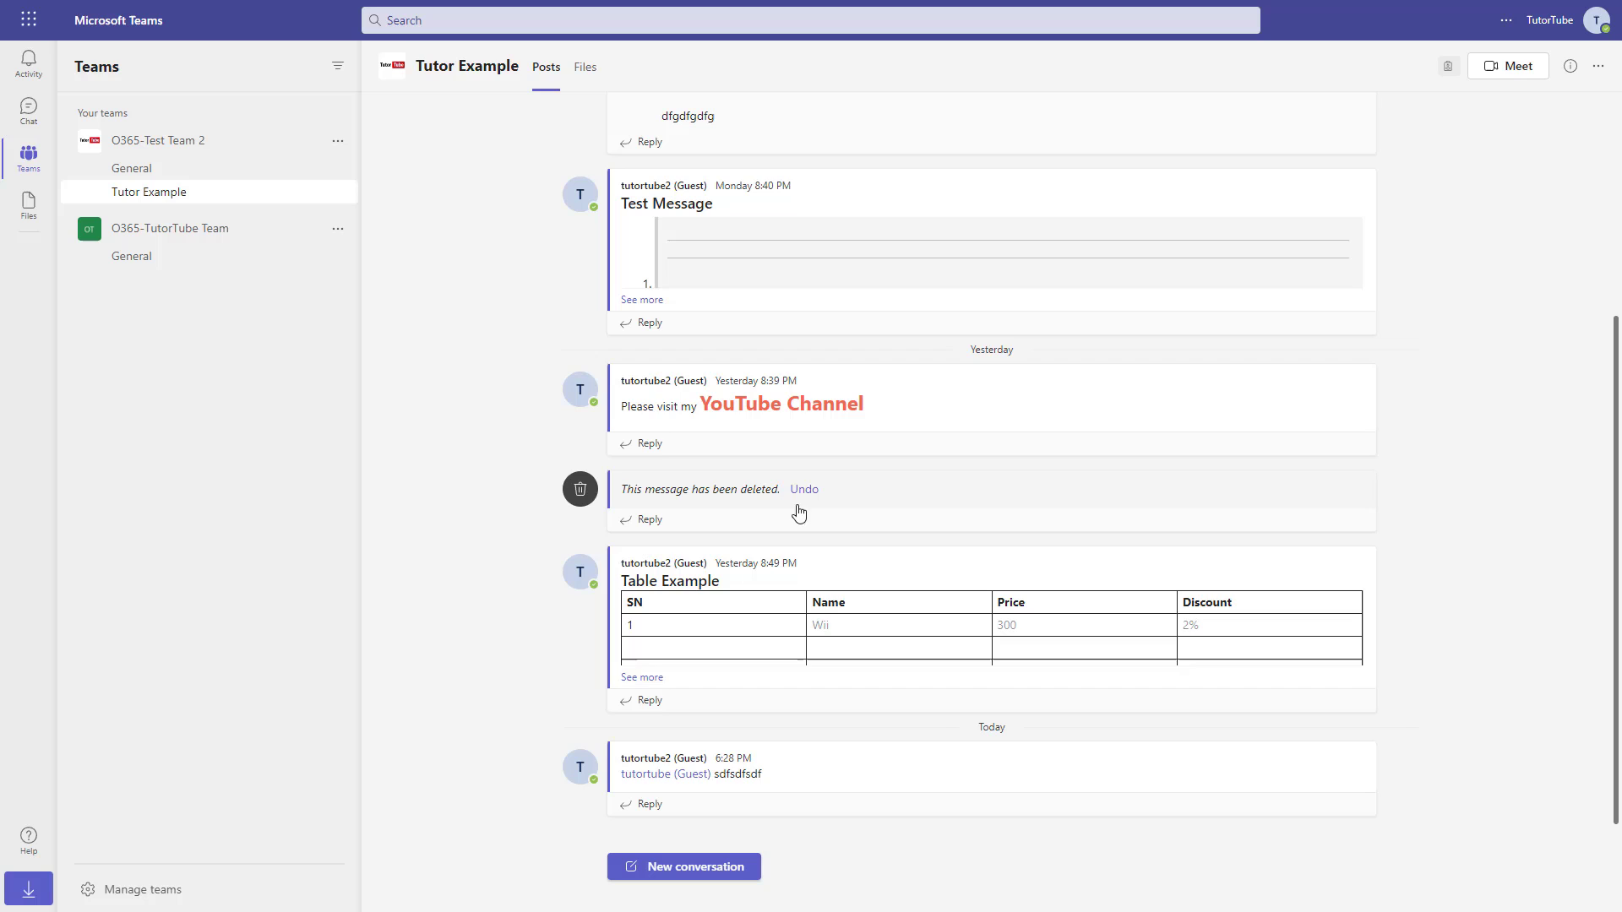
{"action": "mouse_move", "coordinate": [818, 556]}
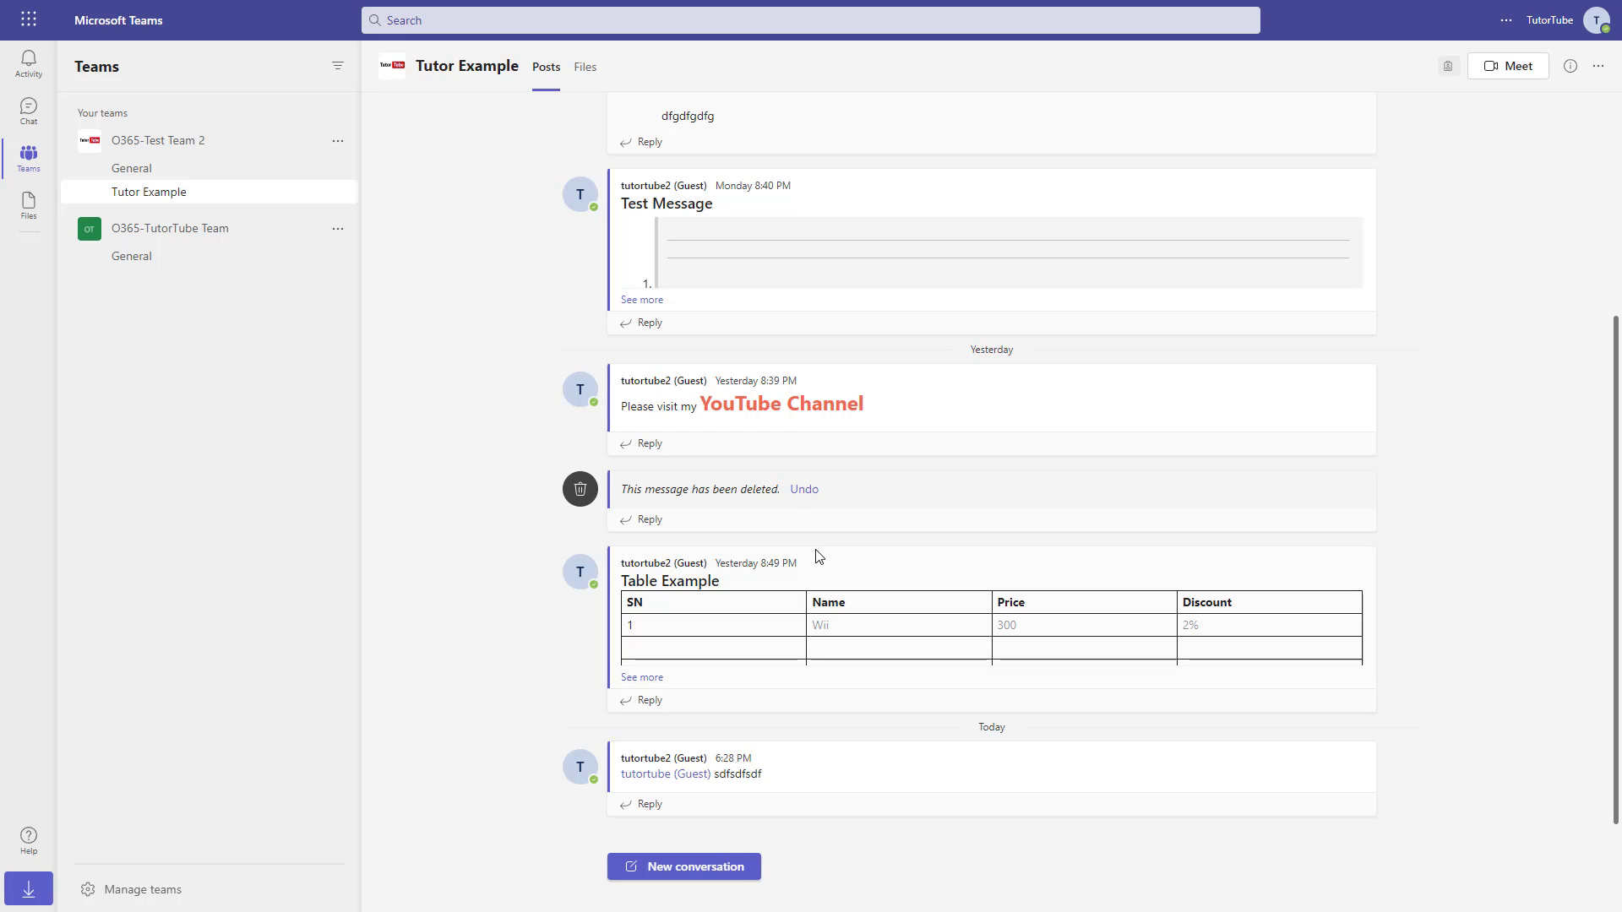
{"action": "mouse_move", "coordinate": [818, 556]}
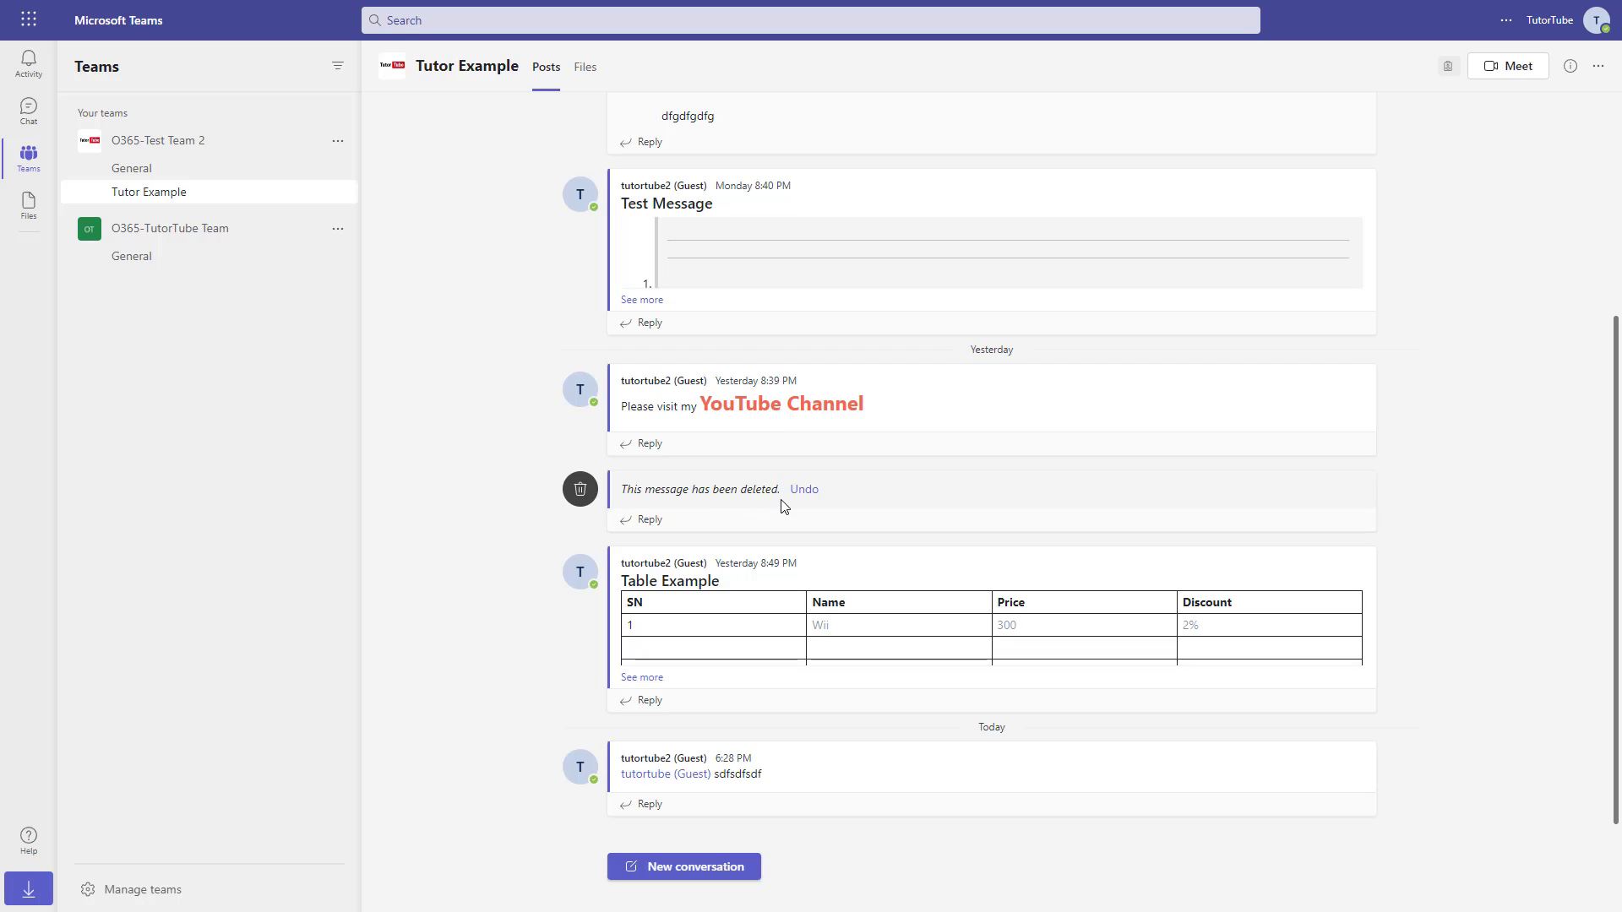
Undo the HTML Code post's deletion using the Undo link
{"action": "left_click", "coordinate": [805, 489]}
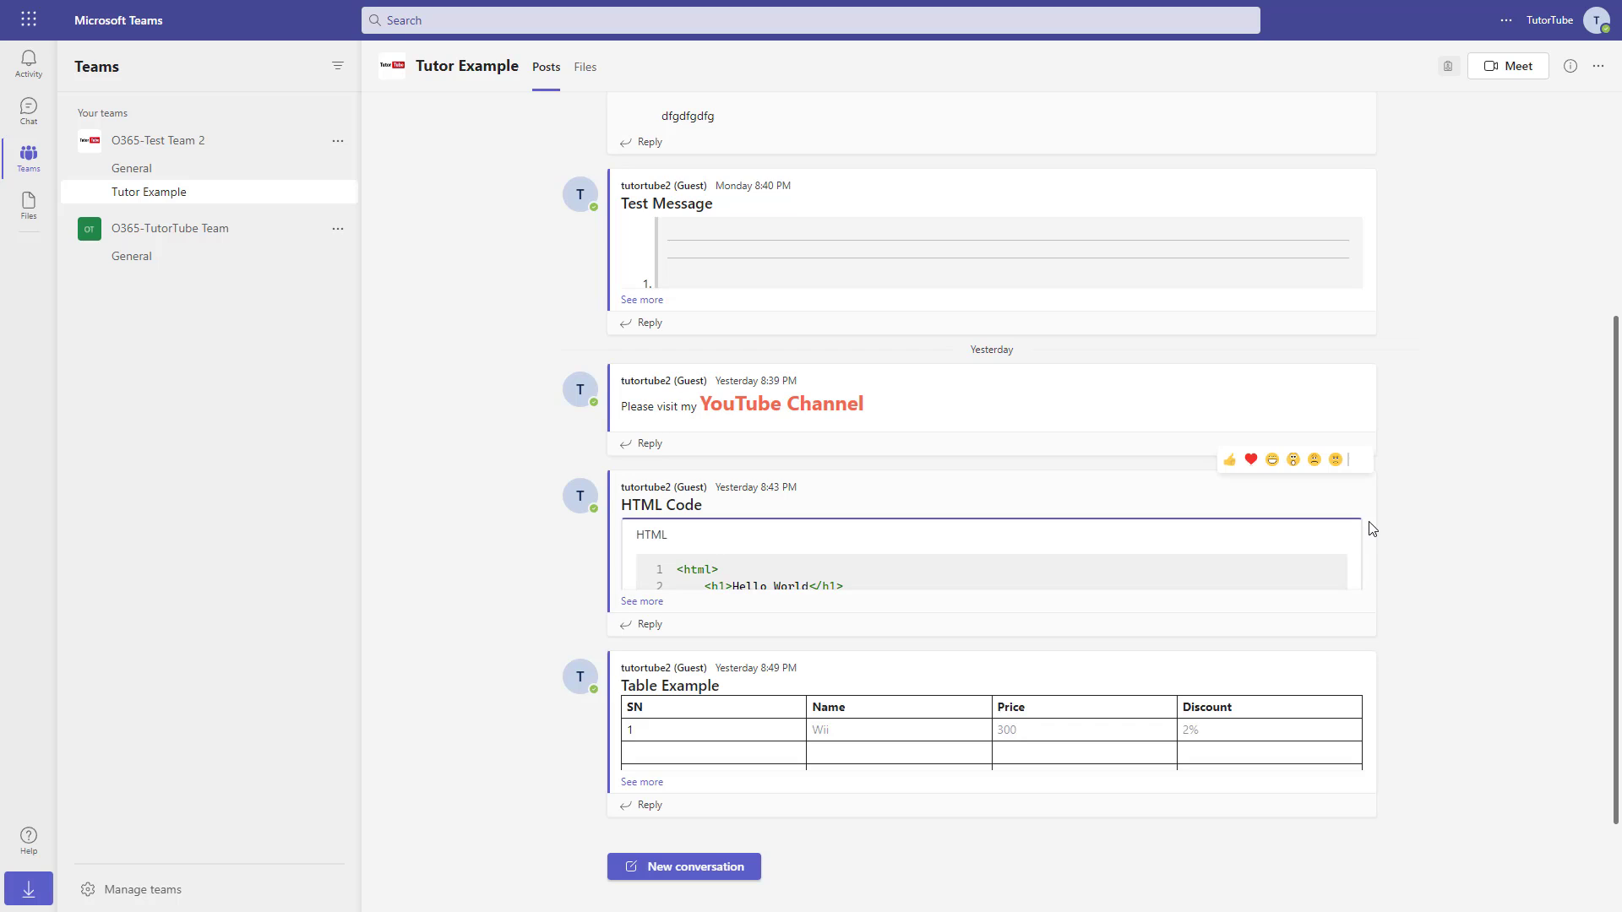
{"action": "mouse_move", "coordinate": [1400, 519]}
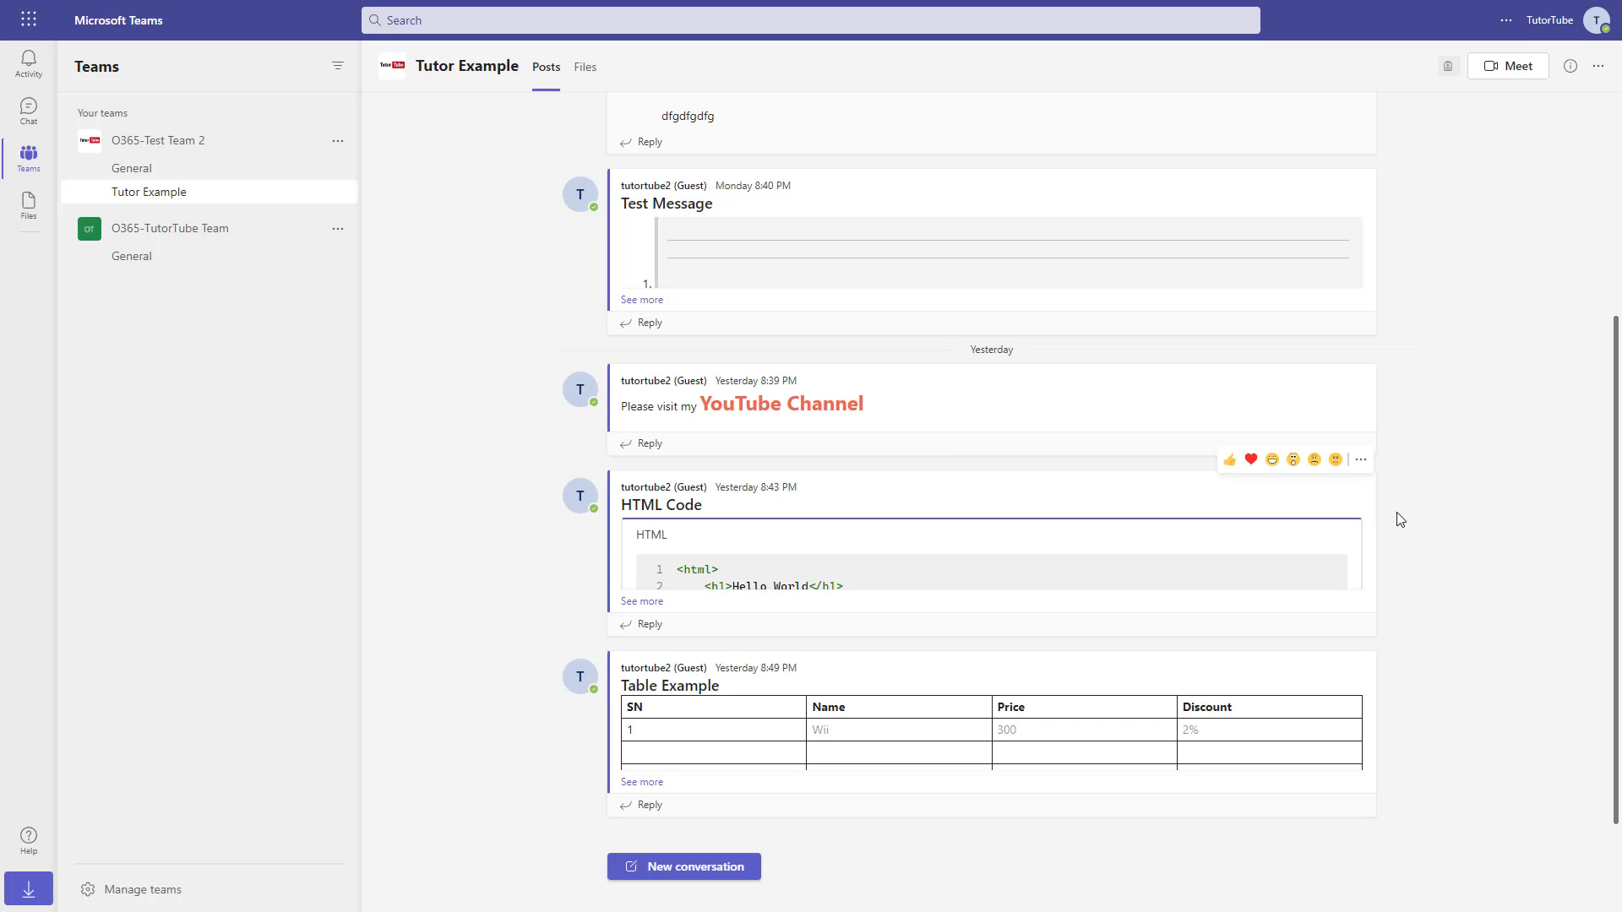
{"action": "left_click", "coordinate": [1360, 460]}
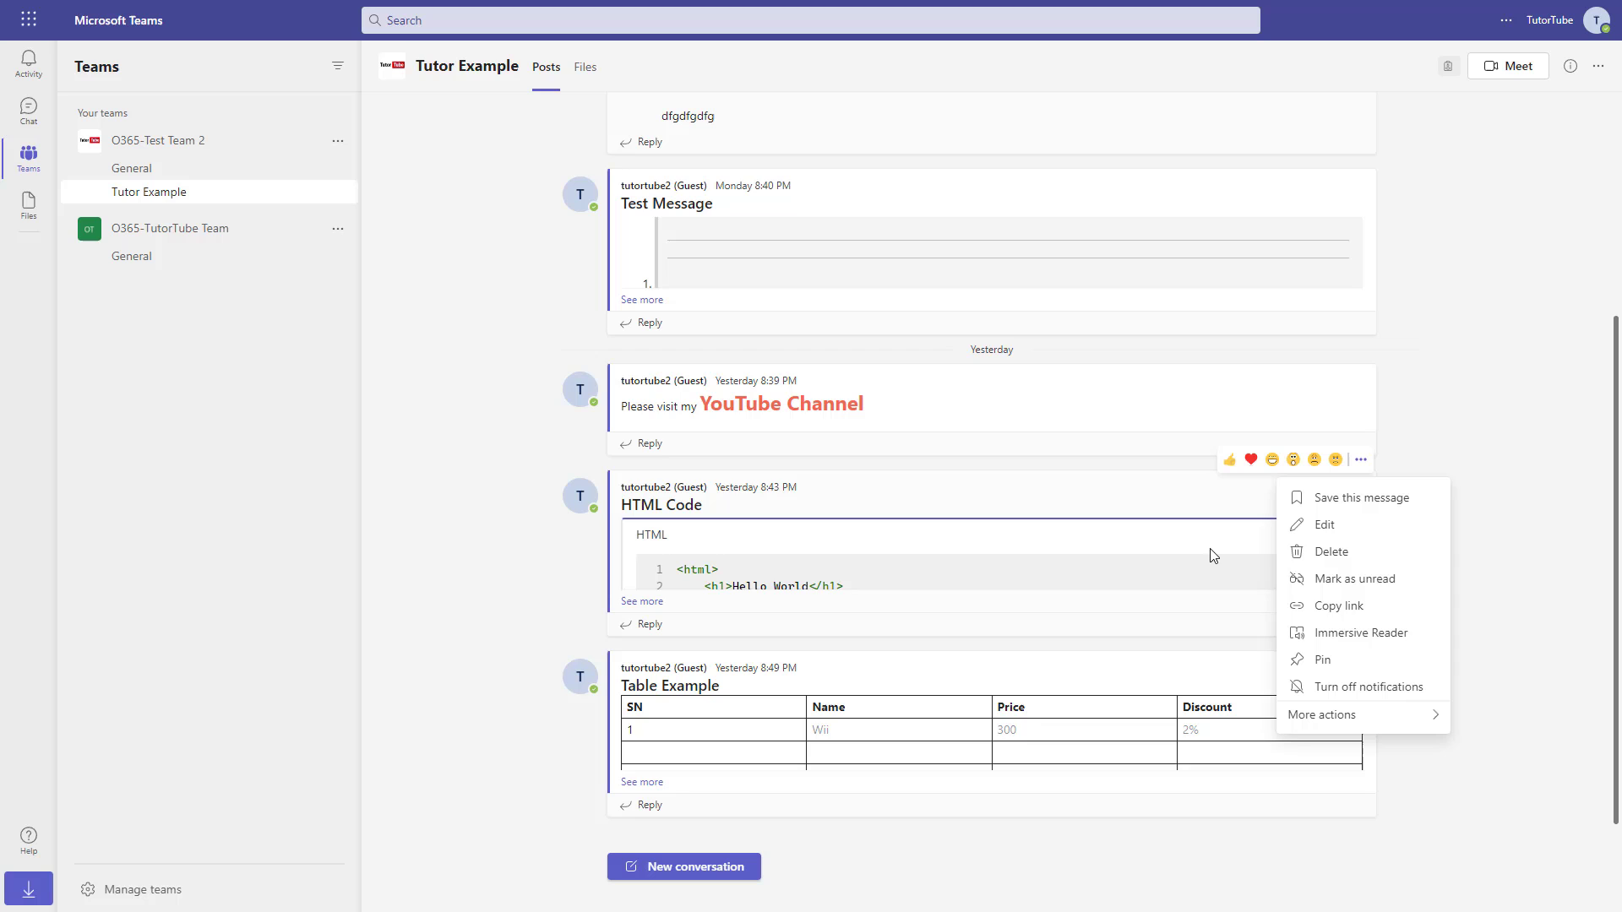
{"action": "left_click", "coordinate": [1331, 552]}
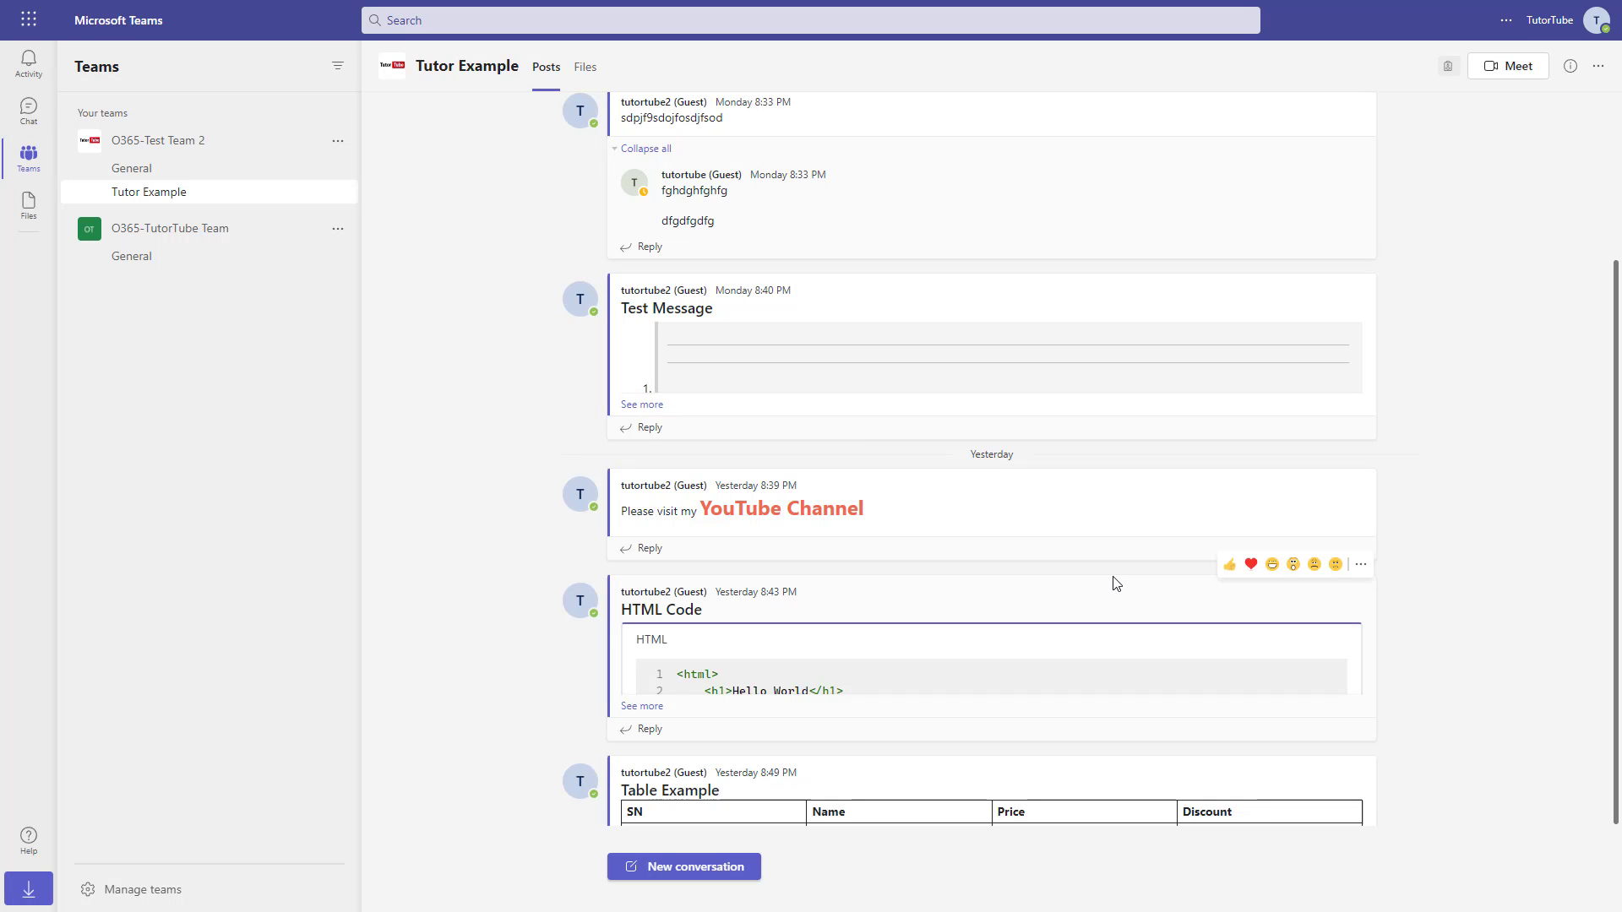
{"action": "mouse_move", "coordinate": [1057, 503]}
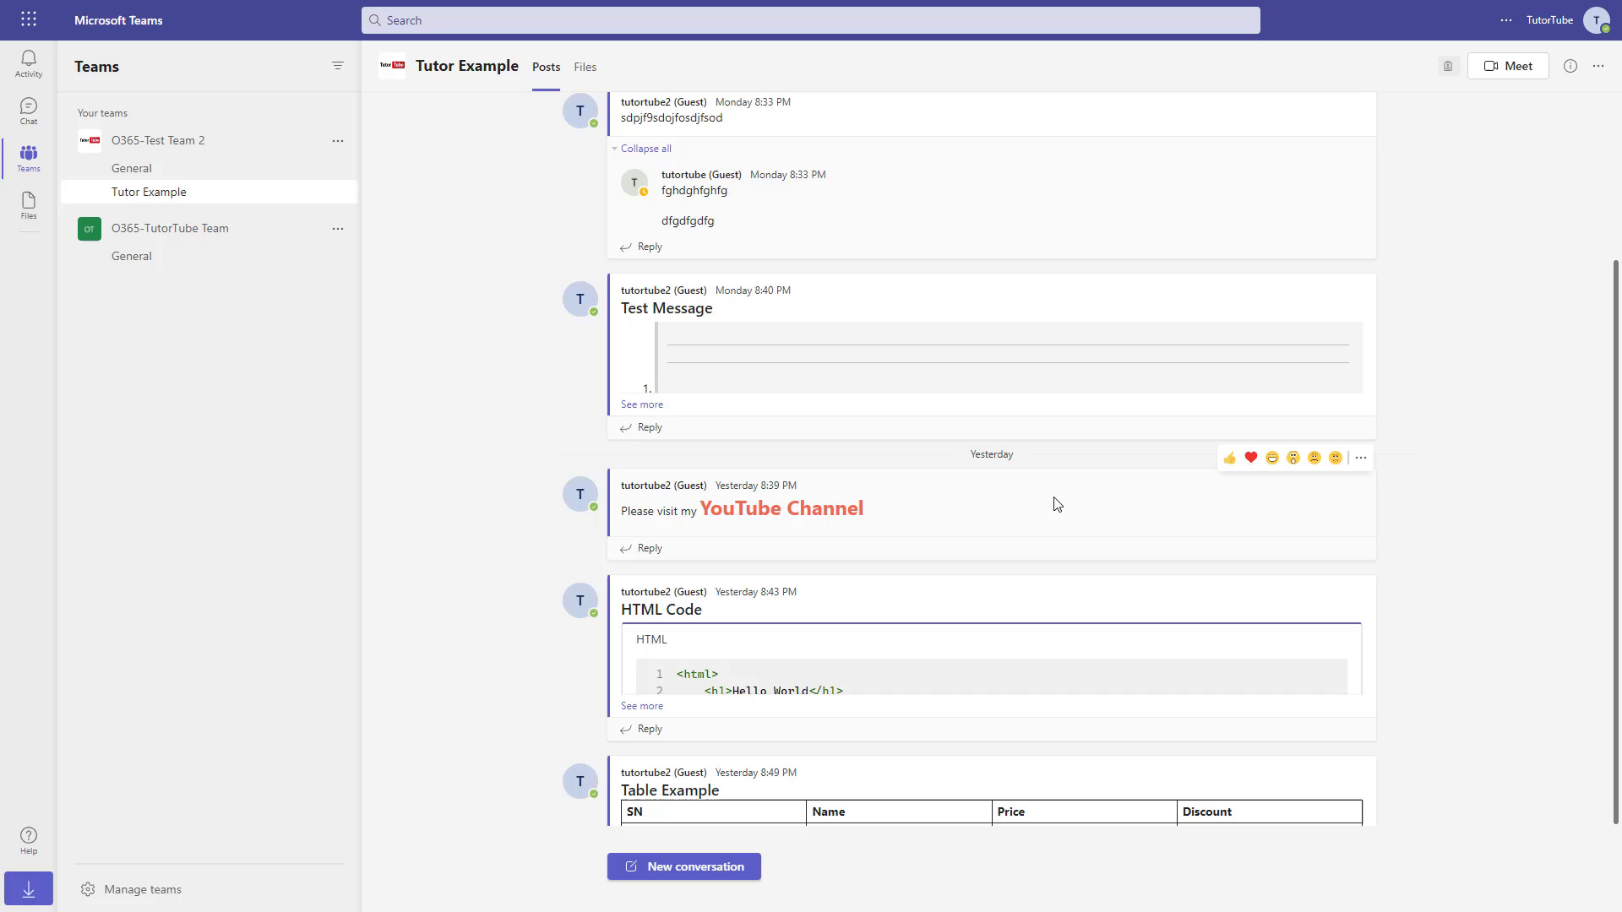